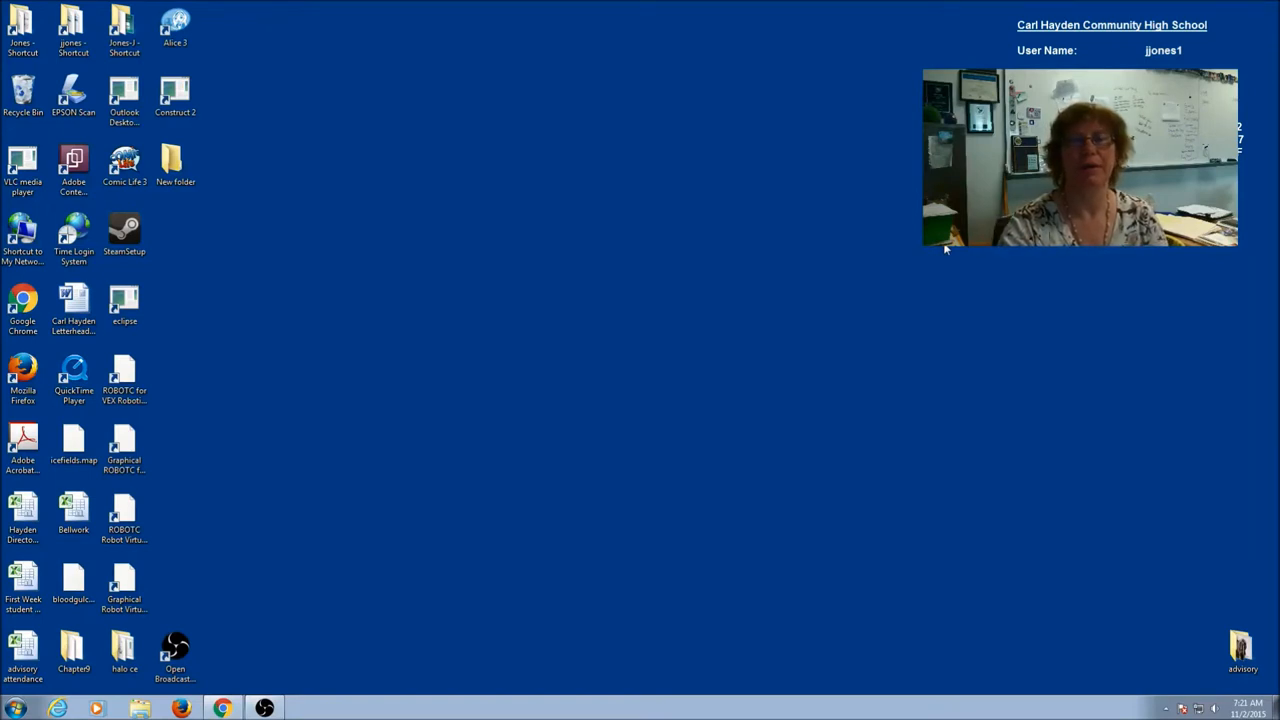
mouse_move(910, 328)
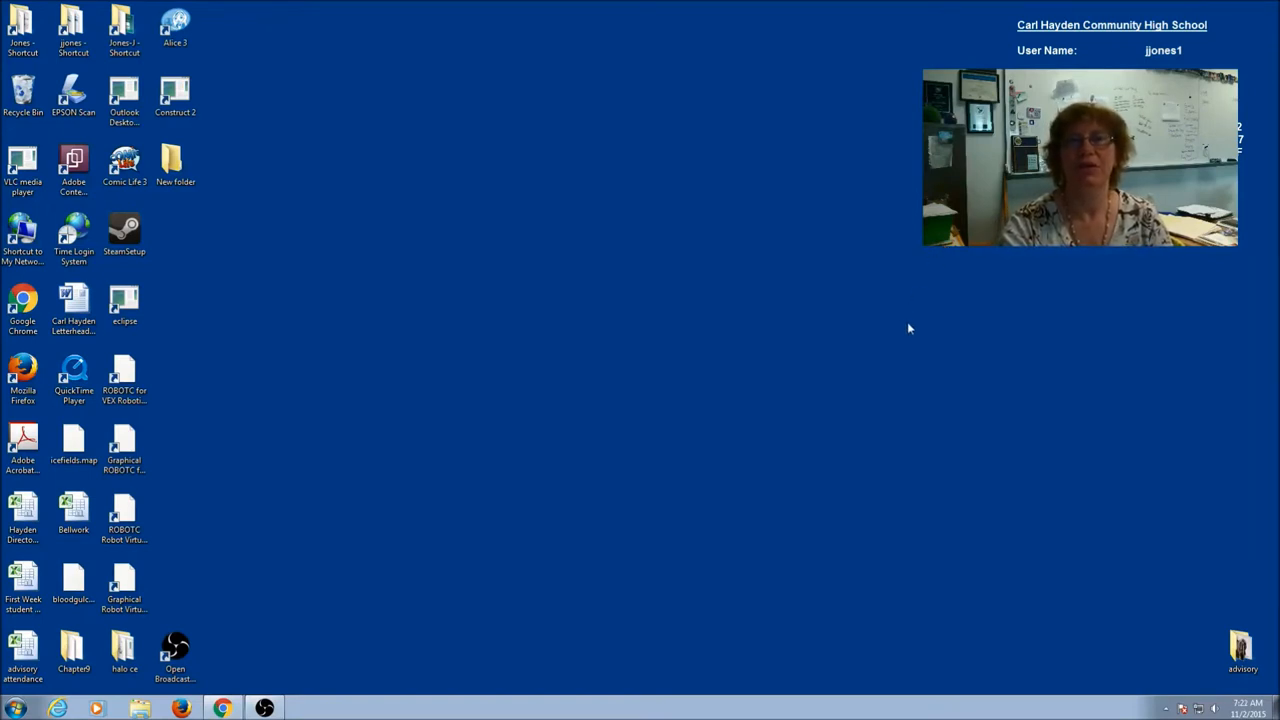
mouse_move(752, 310)
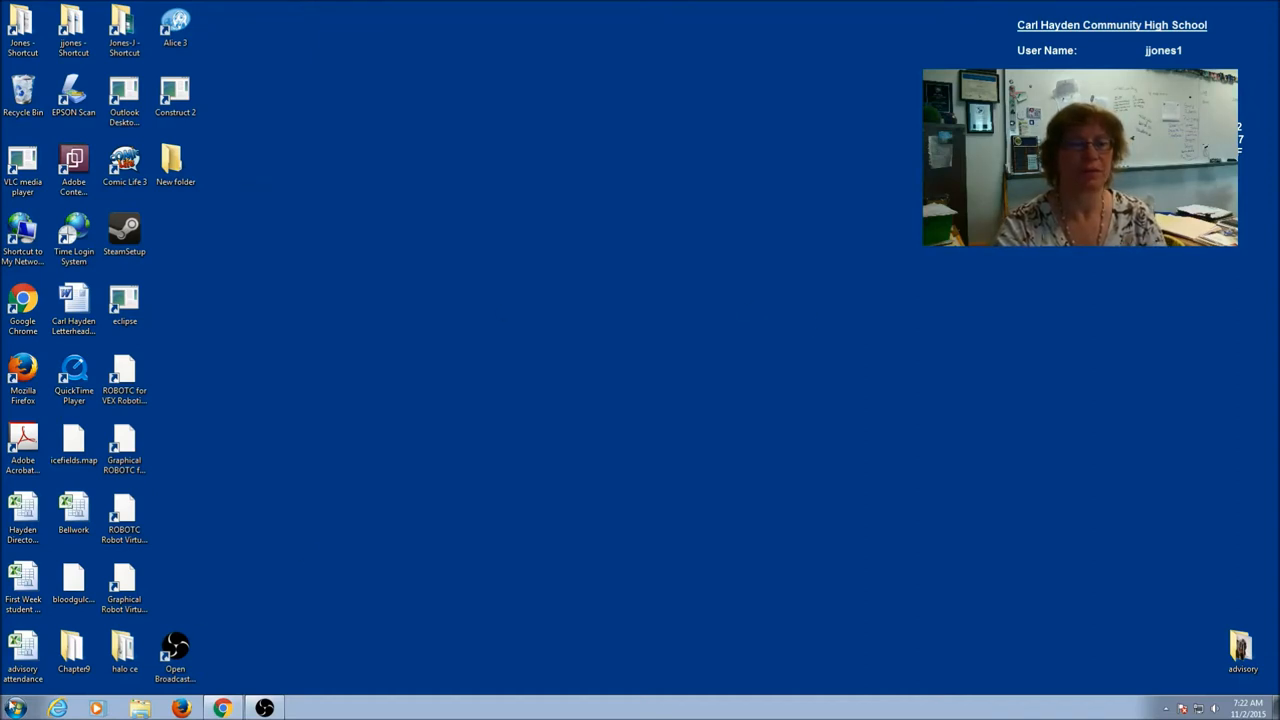
Launch Calculator from the Start menu's All Programs list
click(8, 708)
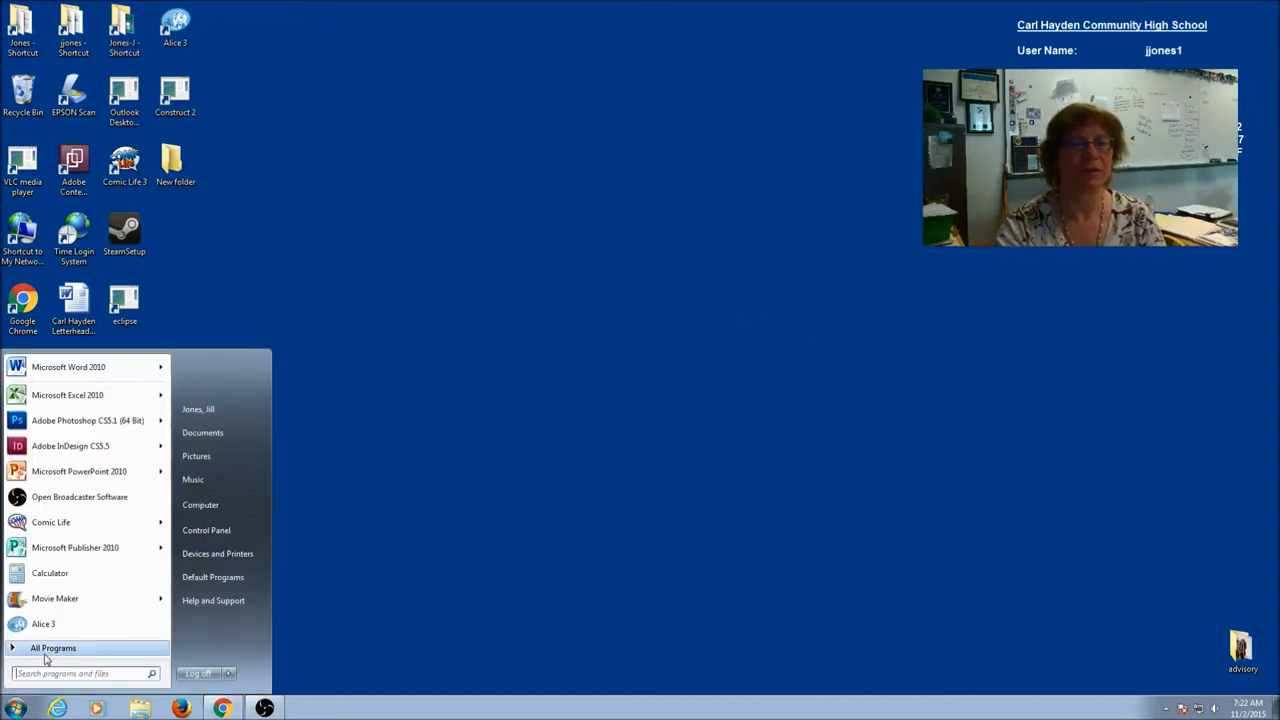
click(52, 648)
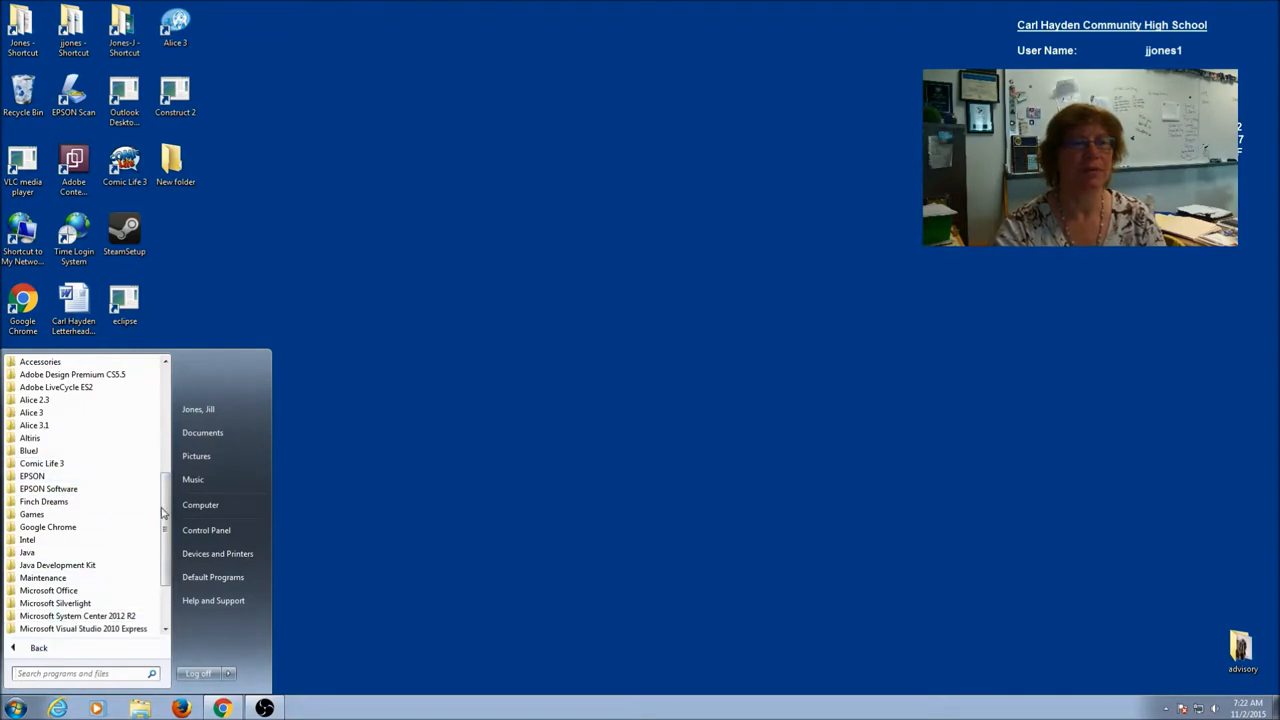
scroll(down, 3)
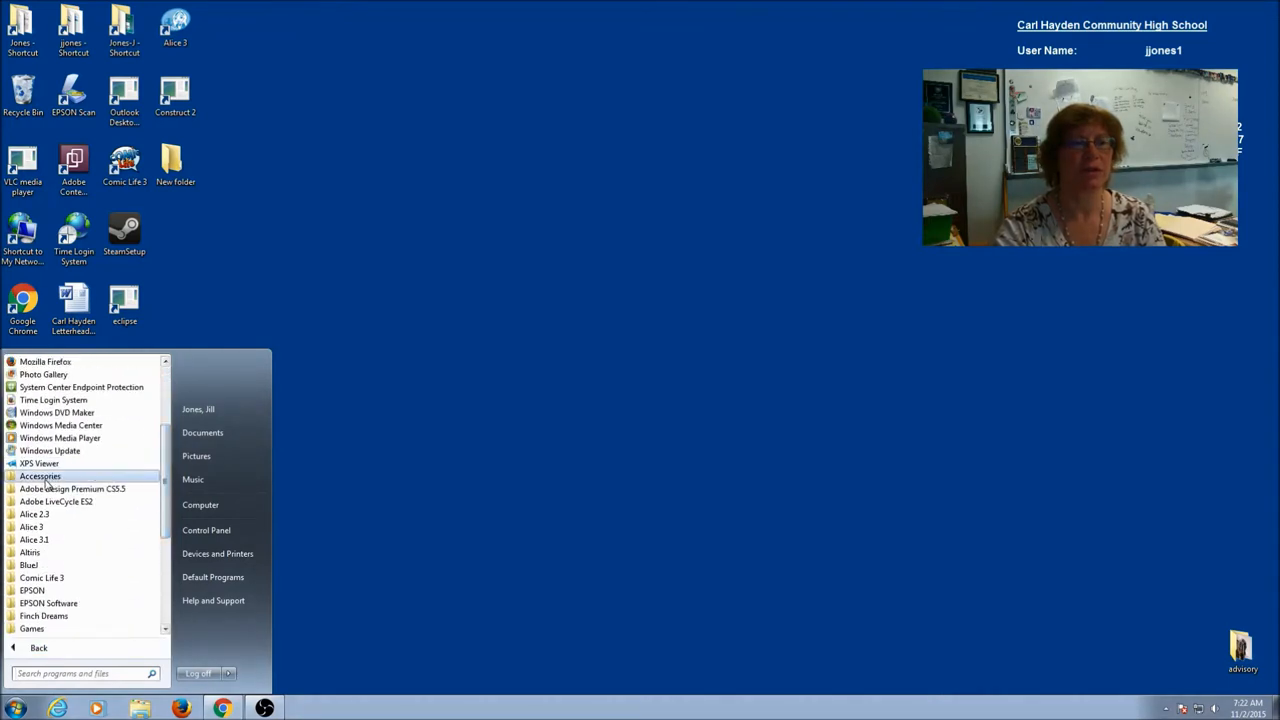
click(40, 476)
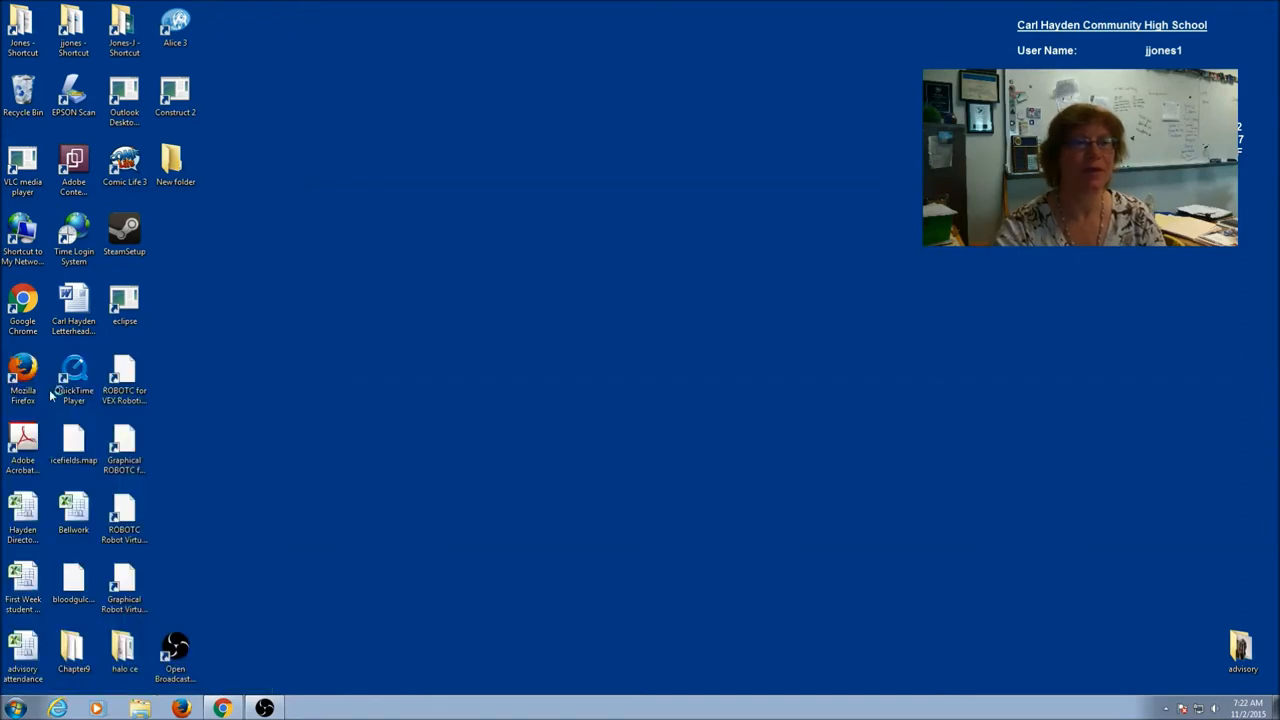
click(264, 708)
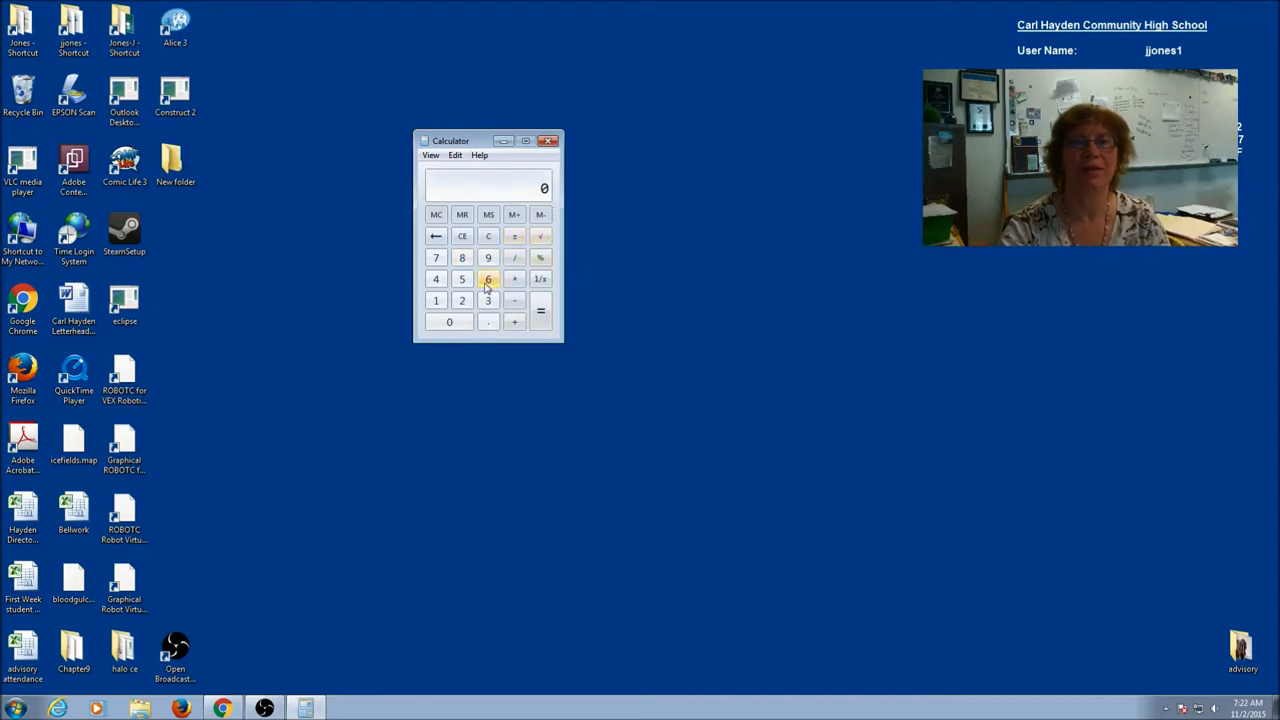
Switch the calculator from standard to Programmer mode
click(432, 156)
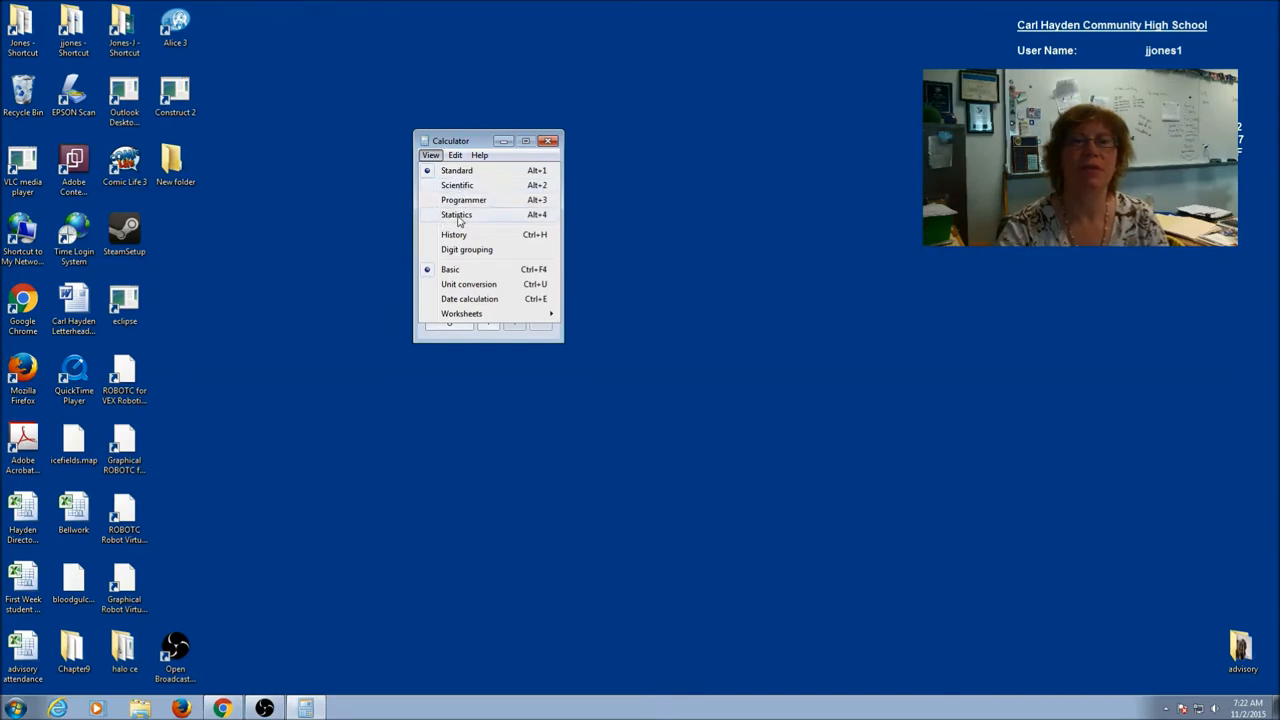
mouse_move(464, 200)
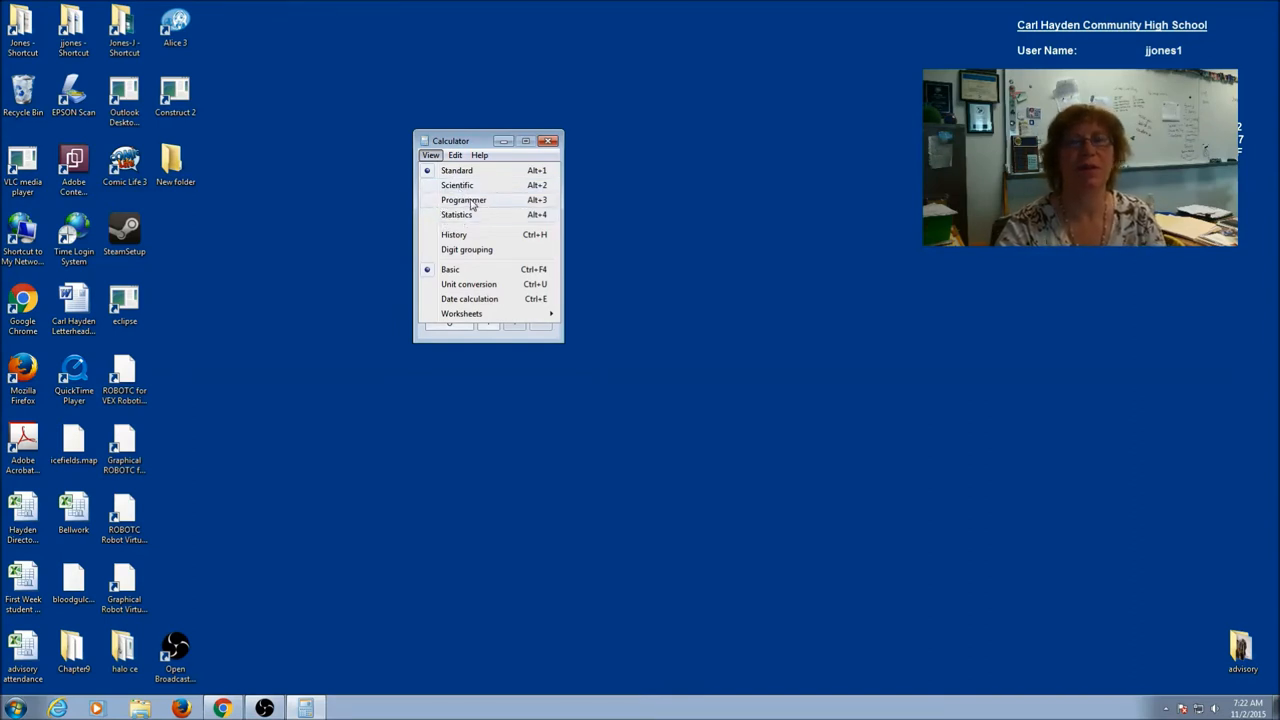
click(464, 200)
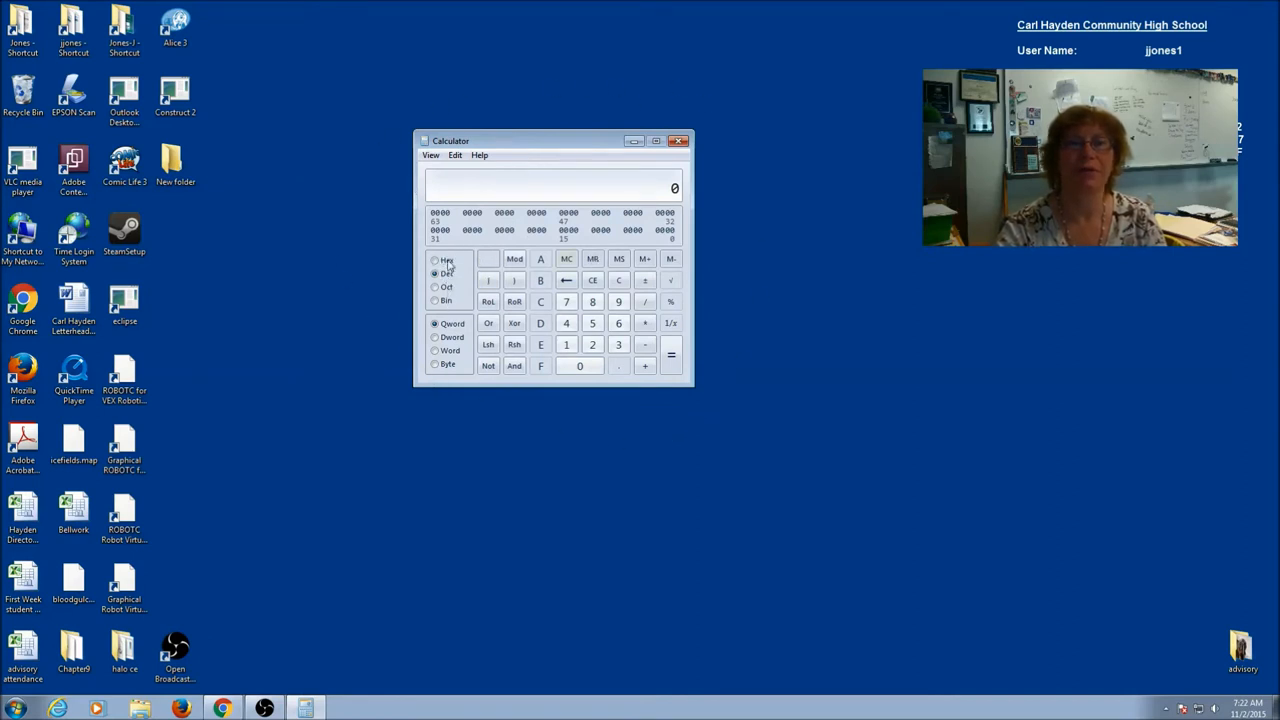
Convert decimal 45 and 89 to binary (89 = 1011001)
click(436, 272)
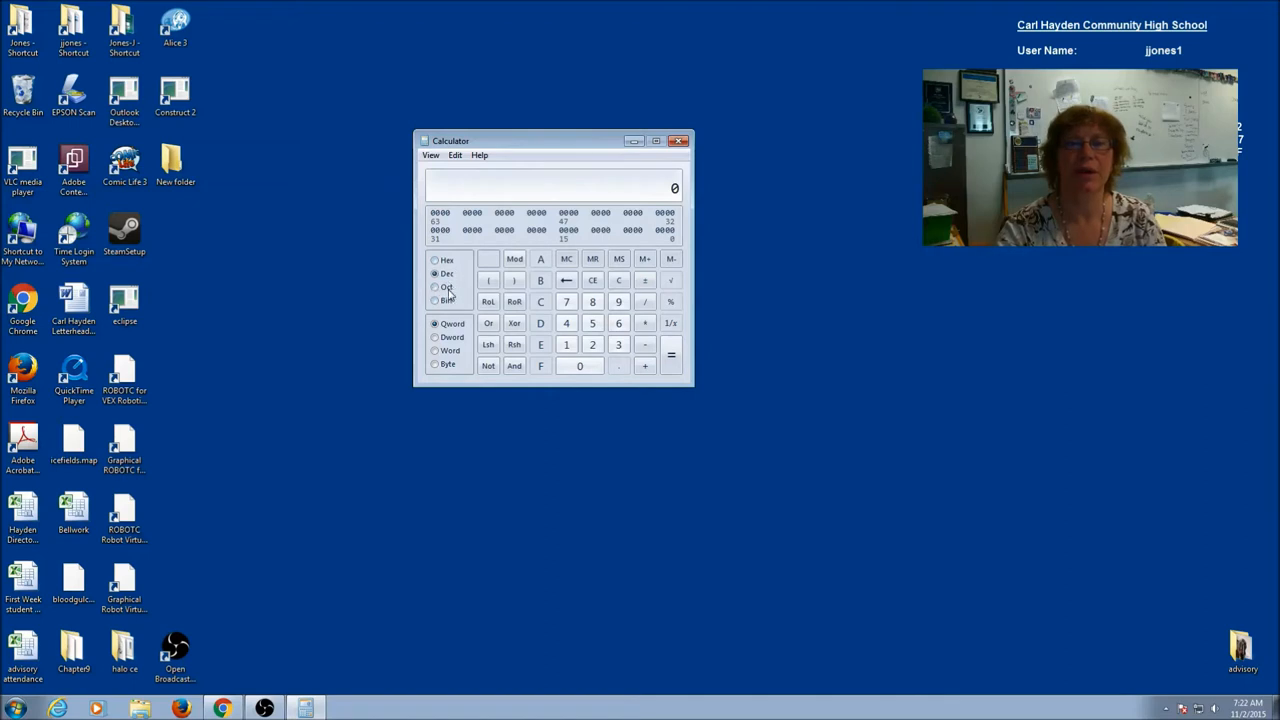
click(436, 288)
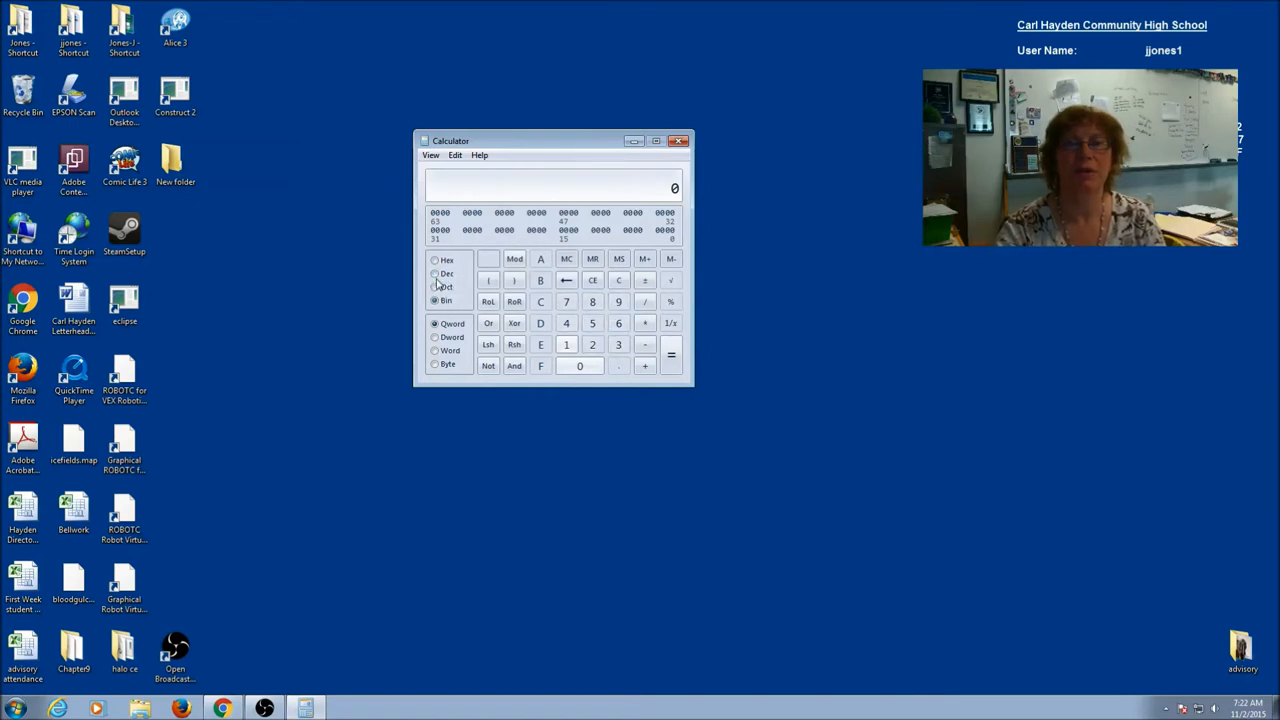
click(436, 260)
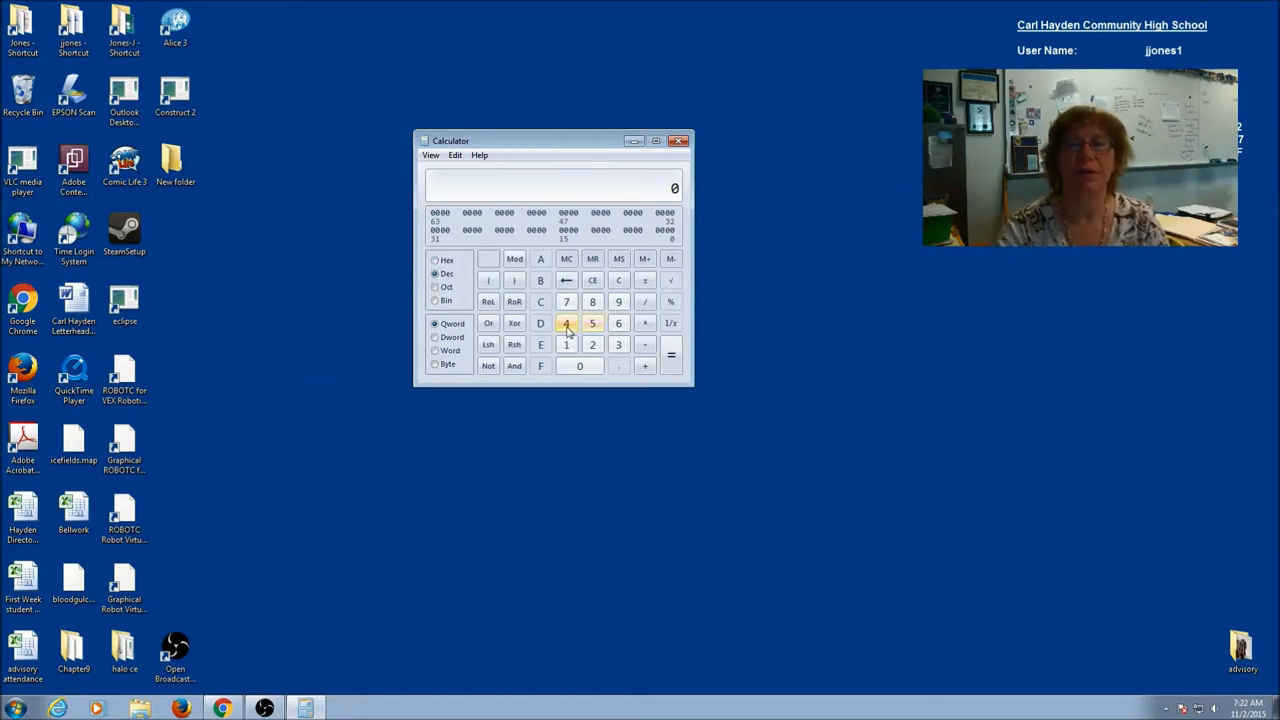
click(592, 322)
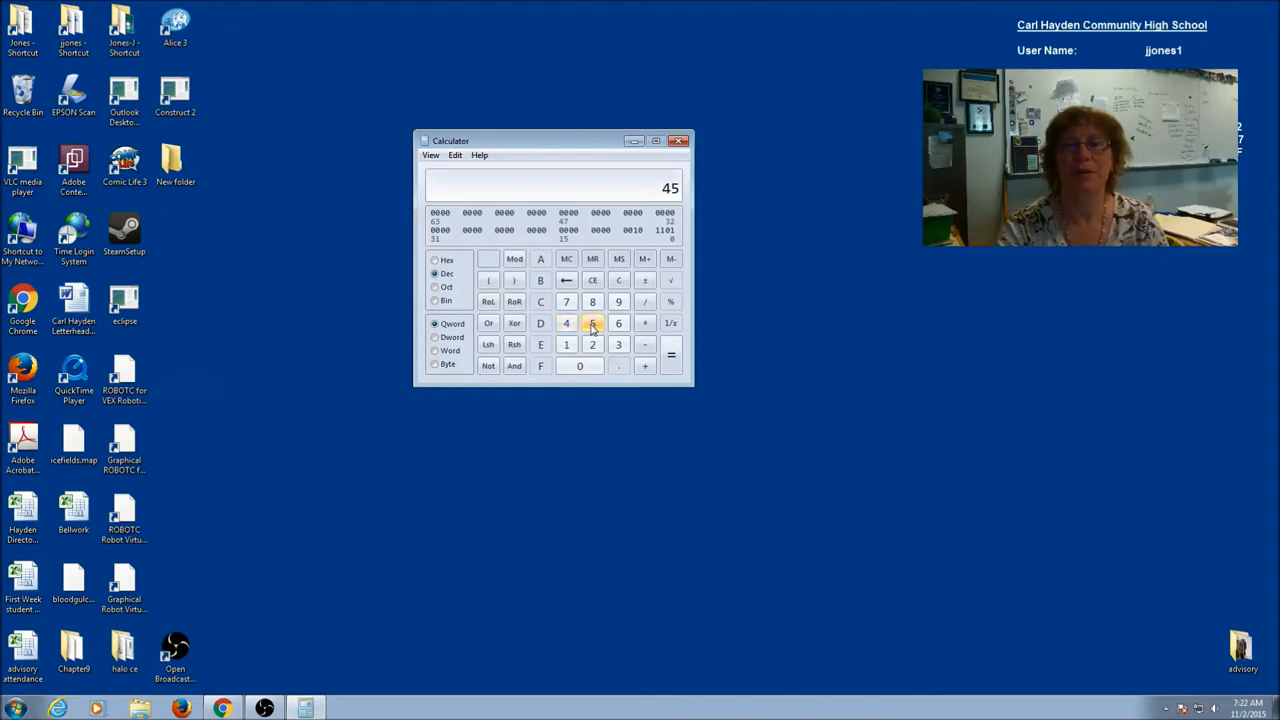
click(436, 300)
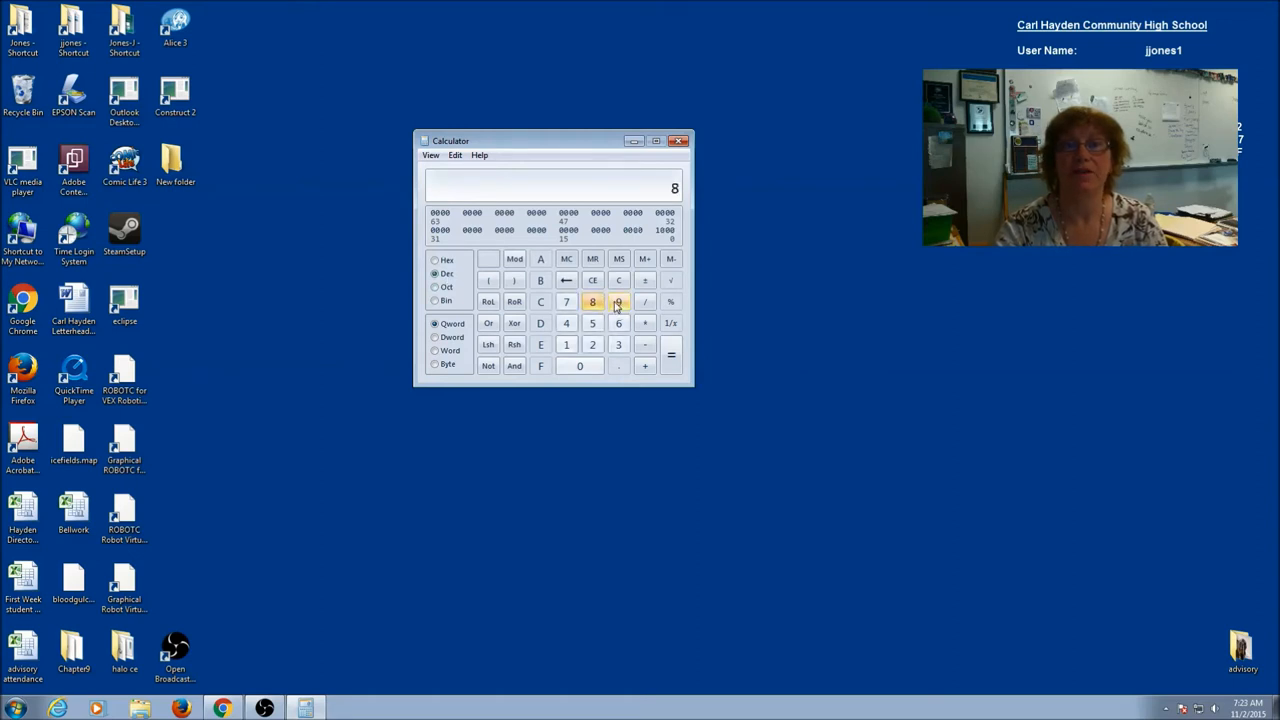
click(436, 300)
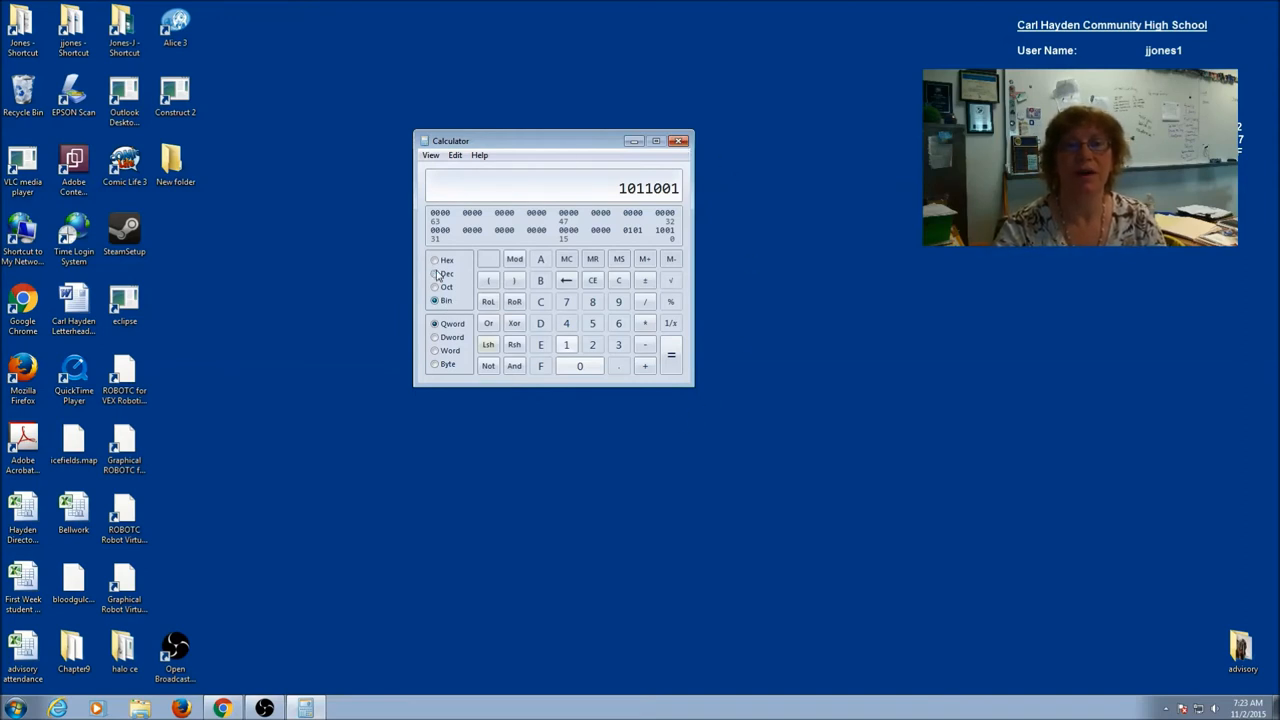
Enter decimal 412 and convert it to binary 110011100
click(436, 272)
text(412)
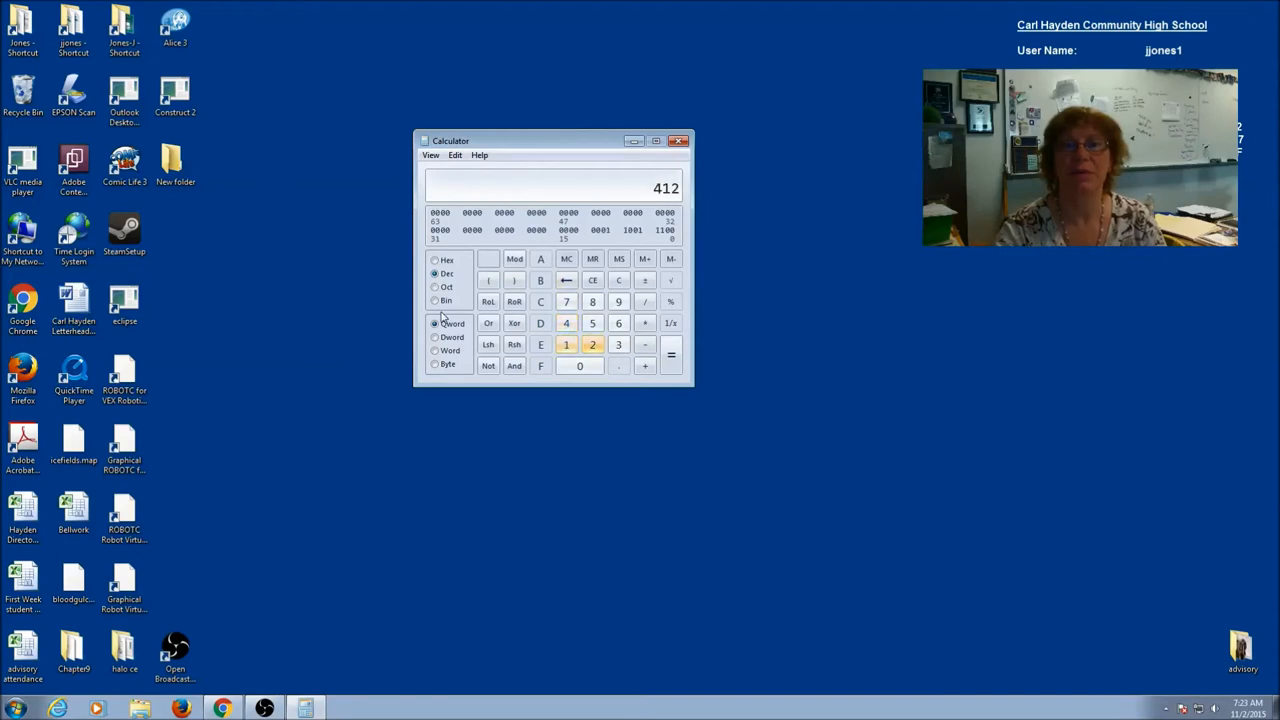
click(436, 300)
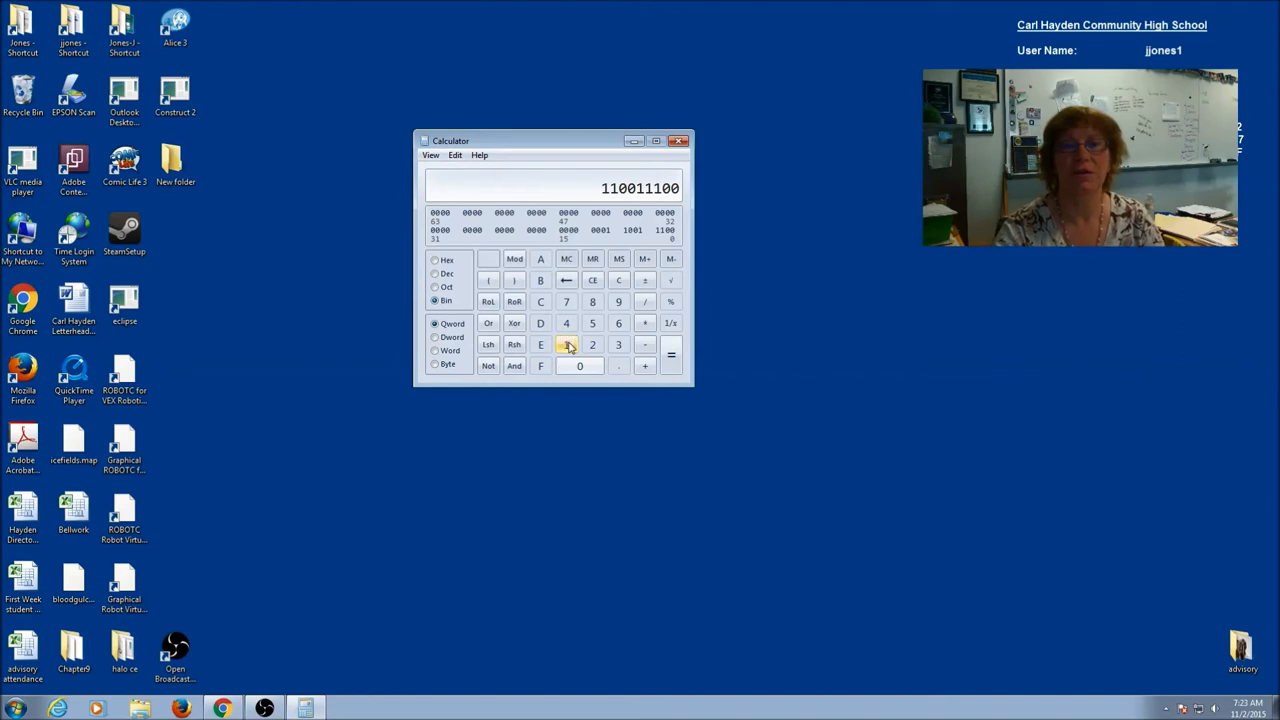
Enter binary 101110001 and convert it to decimal 369
click(568, 344)
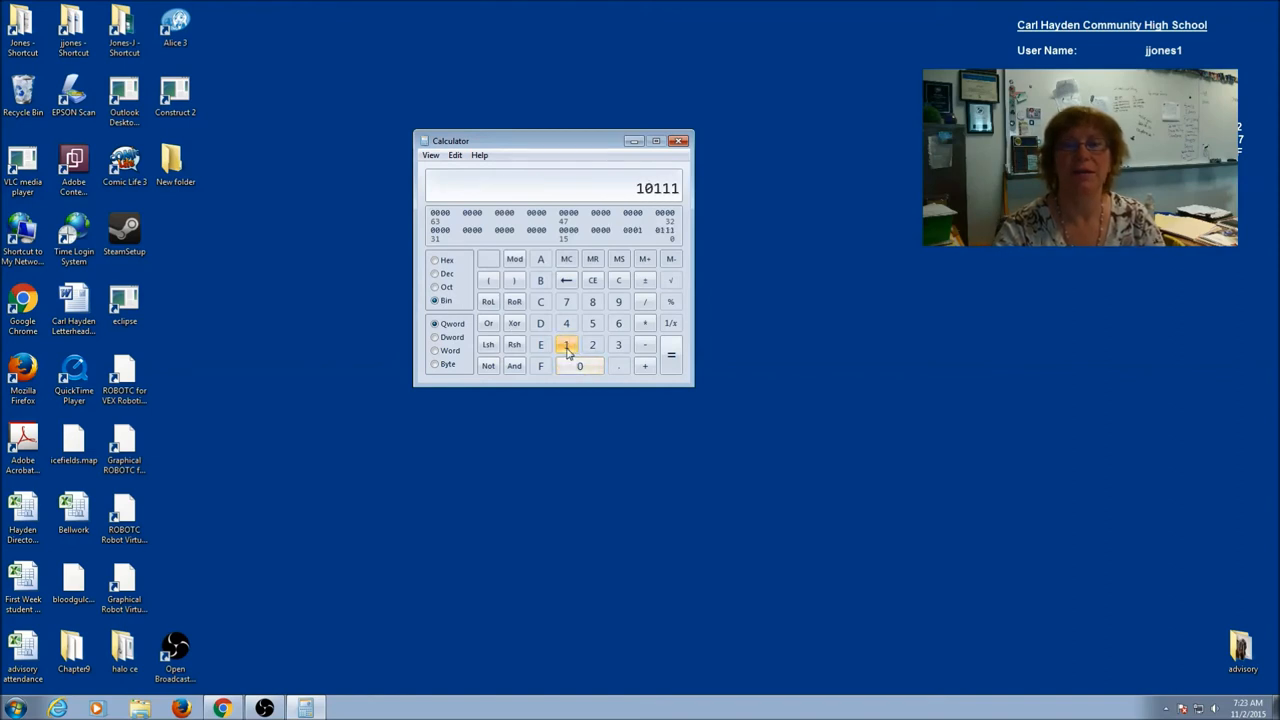
click(566, 344)
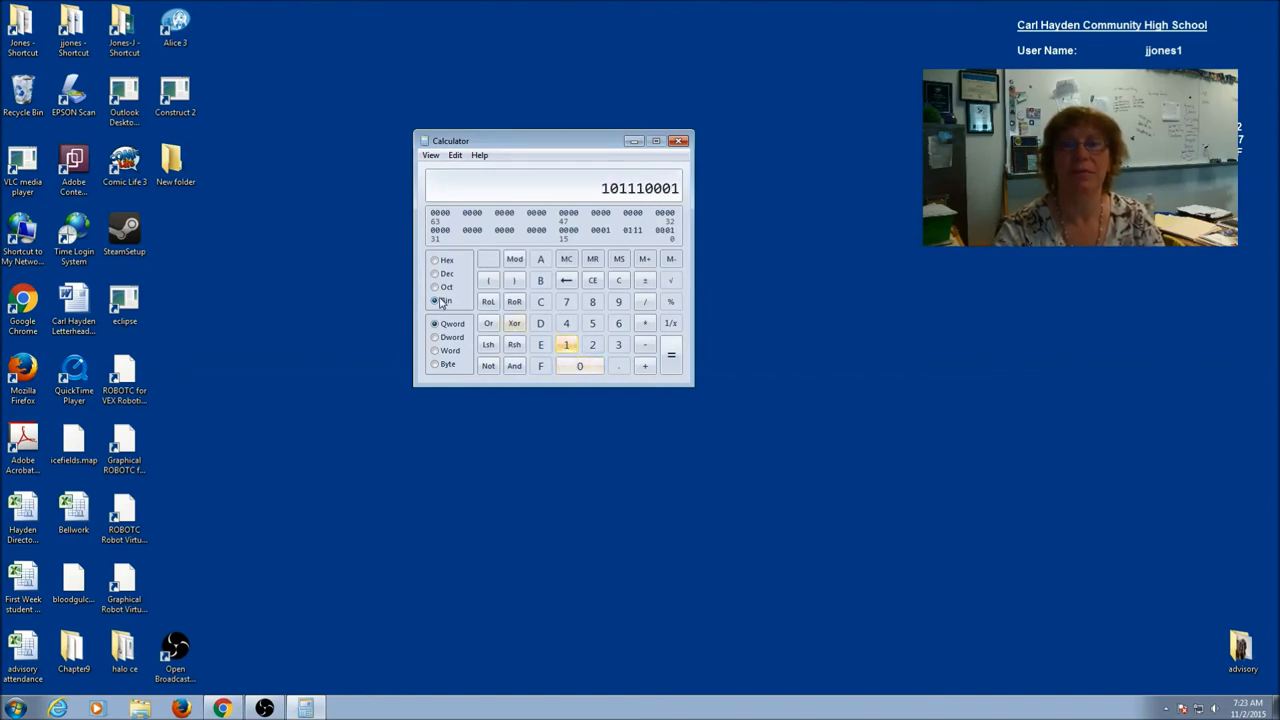
click(436, 274)
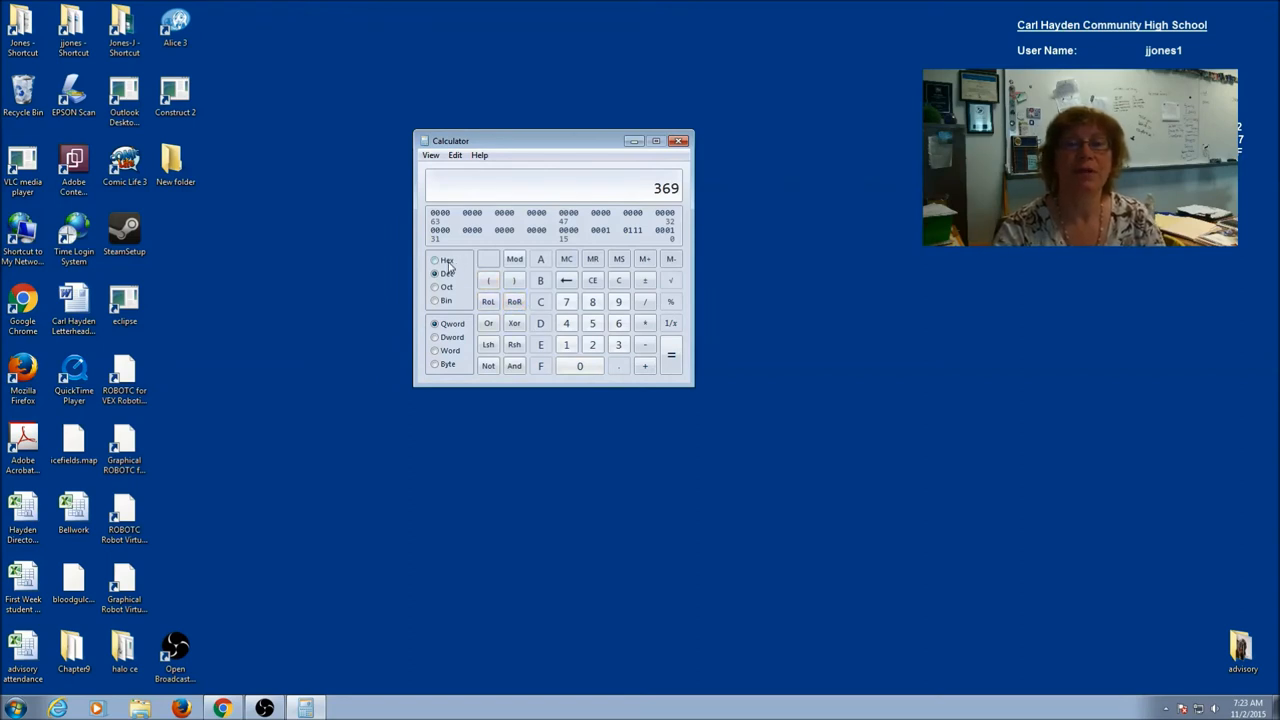
Convert decimal 456 to hexadecimal 1C8
click(434, 260)
text(456)
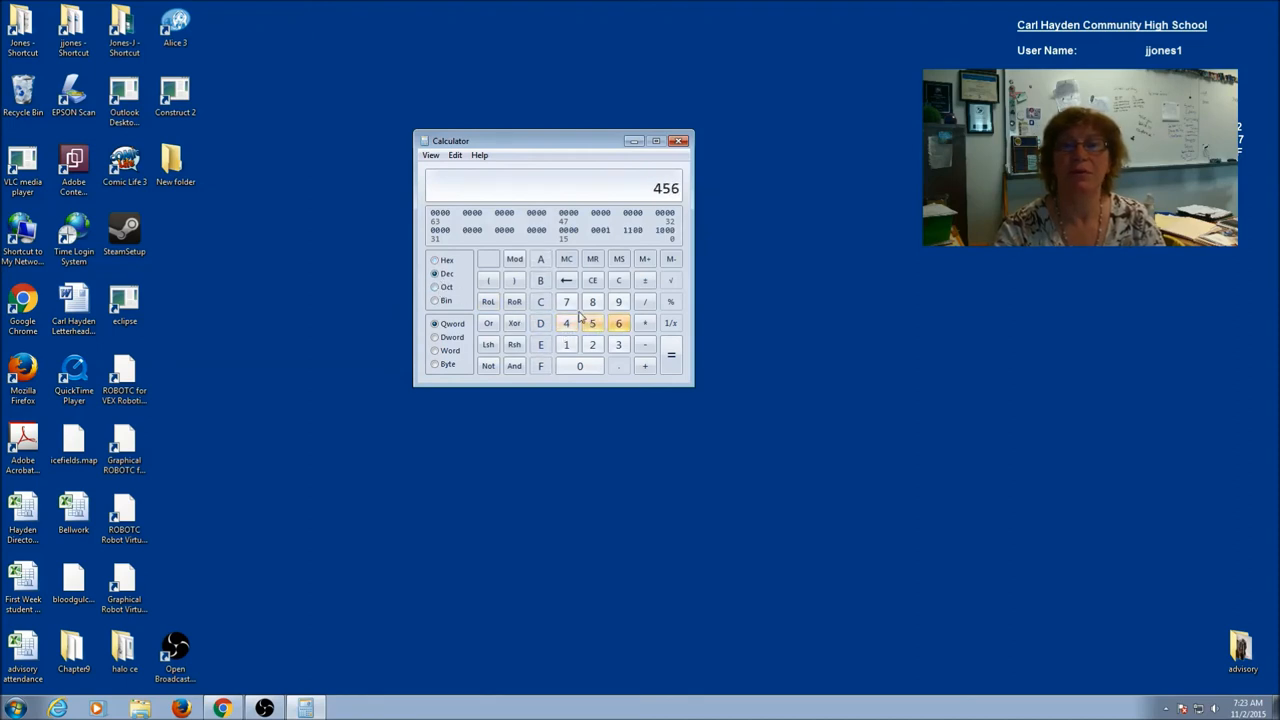
click(436, 260)
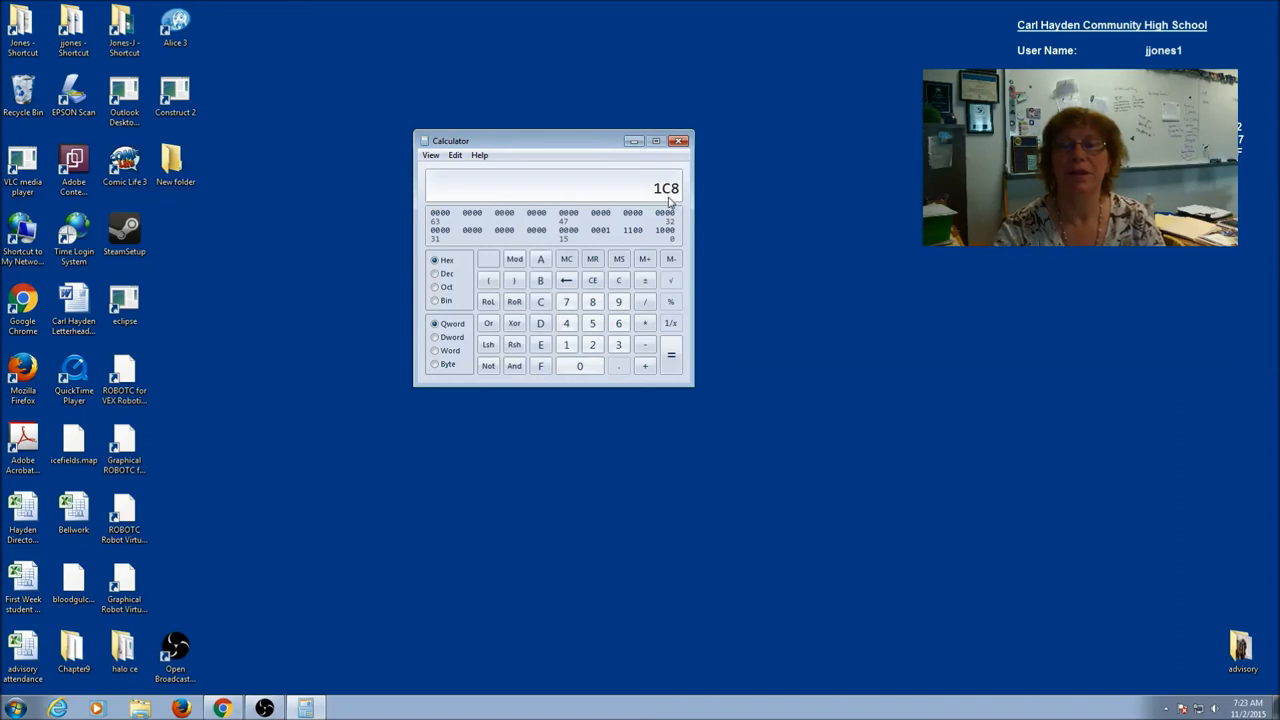
Convert a hexadecimal number to octal 443 and decimal 291
click(592, 344)
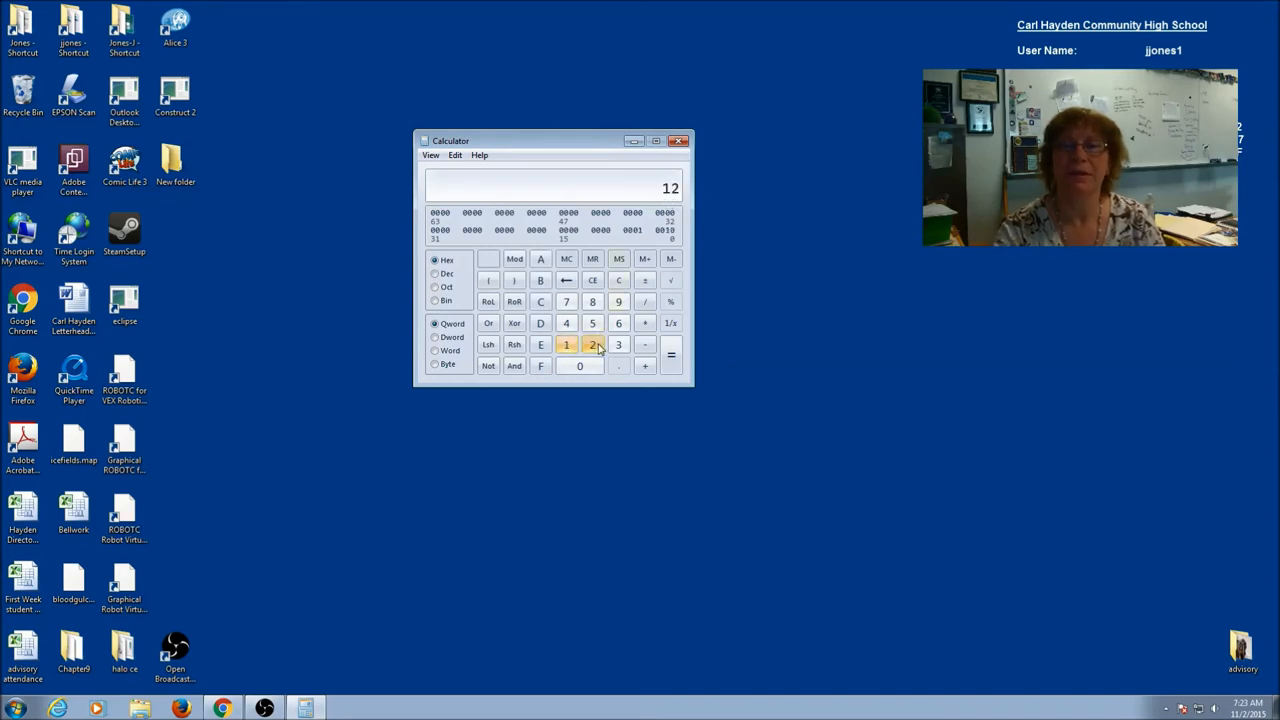
click(436, 288)
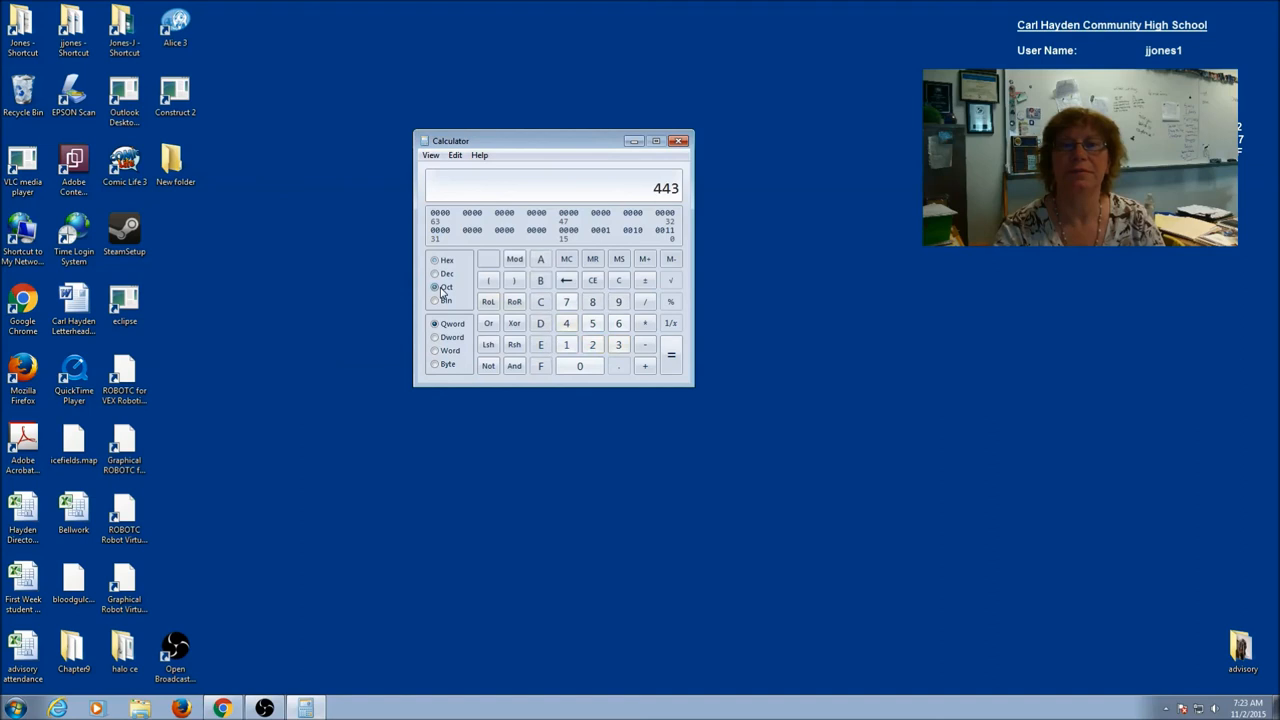
click(436, 272)
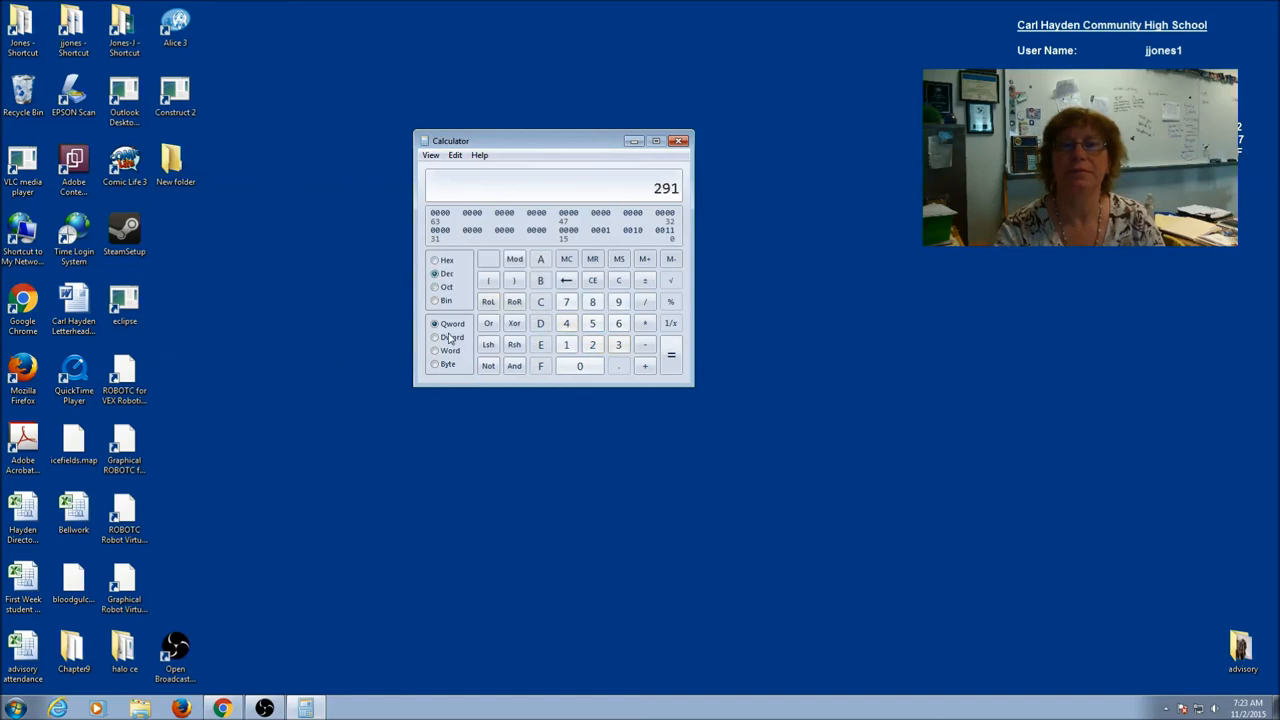